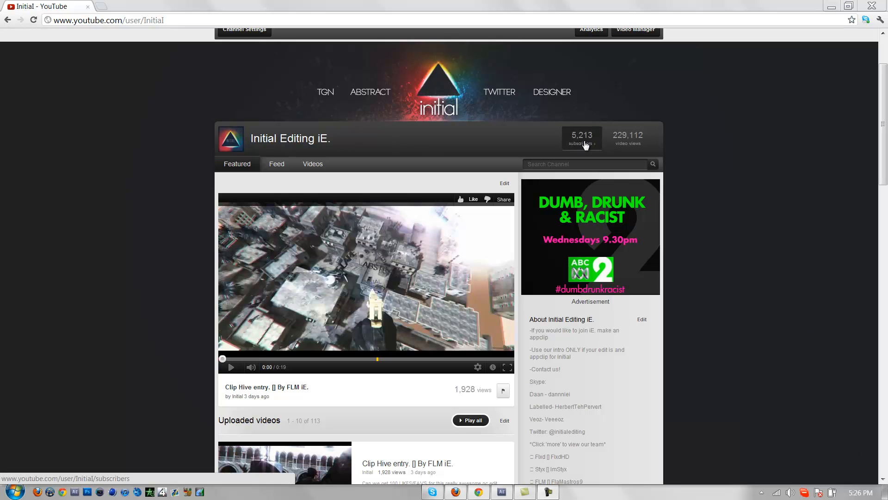
pyautogui.moveTo(590, 141)
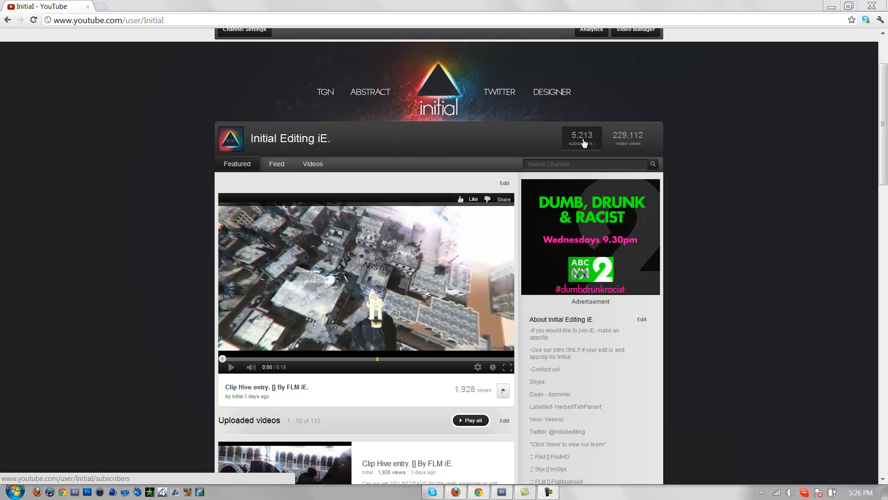
pyautogui.moveTo(595, 143)
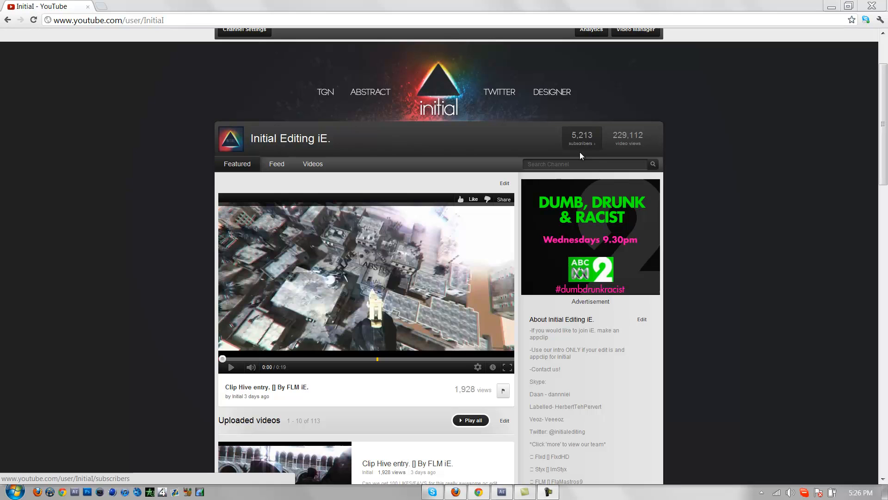
pyautogui.moveTo(74, 282)
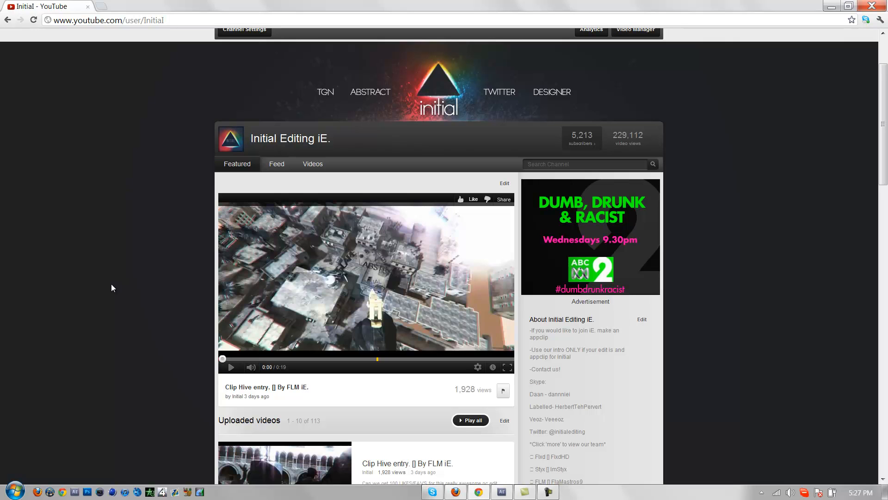
pyautogui.moveTo(9, 322)
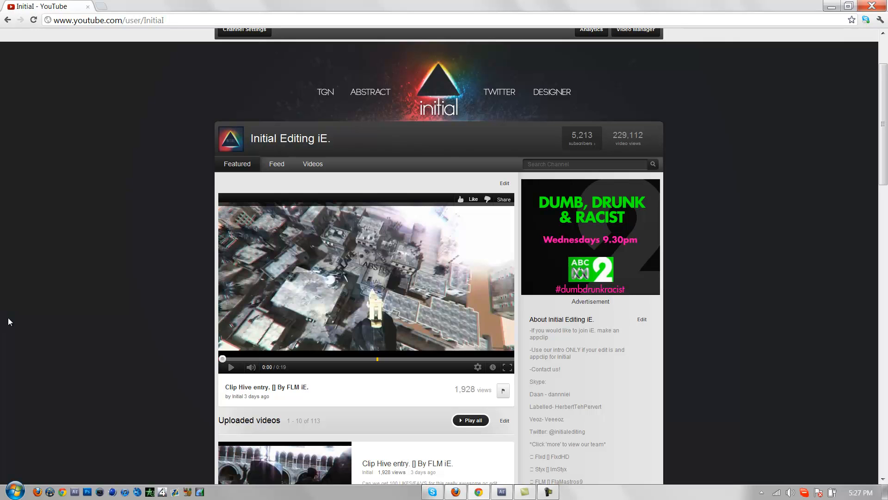
pyautogui.moveTo(277, 443)
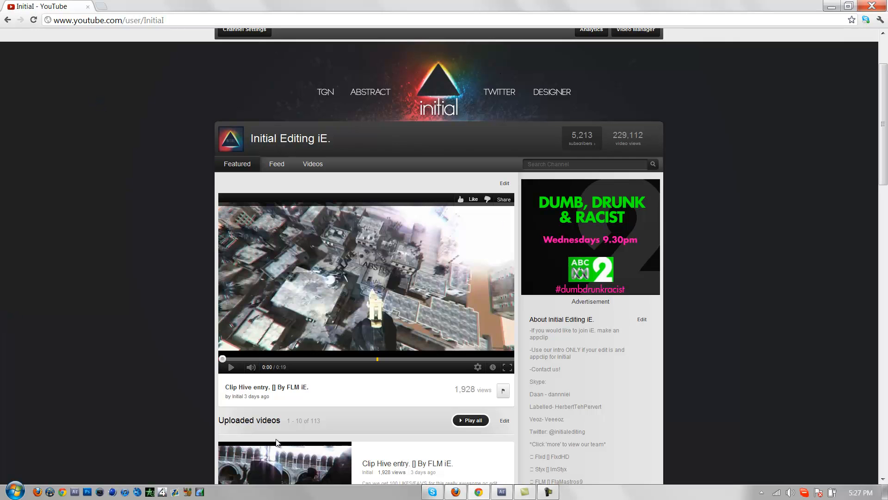
pyautogui.moveTo(654, 412)
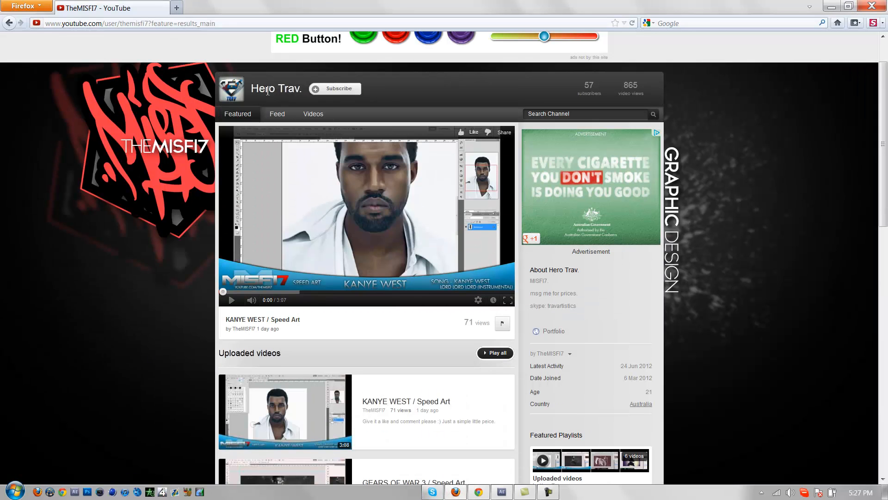
pyautogui.moveTo(335, 89)
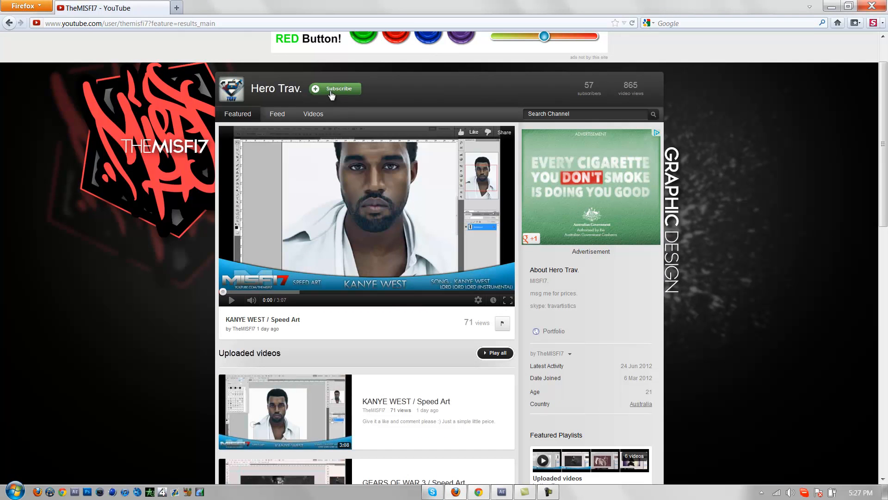
pyautogui.moveTo(422, 237)
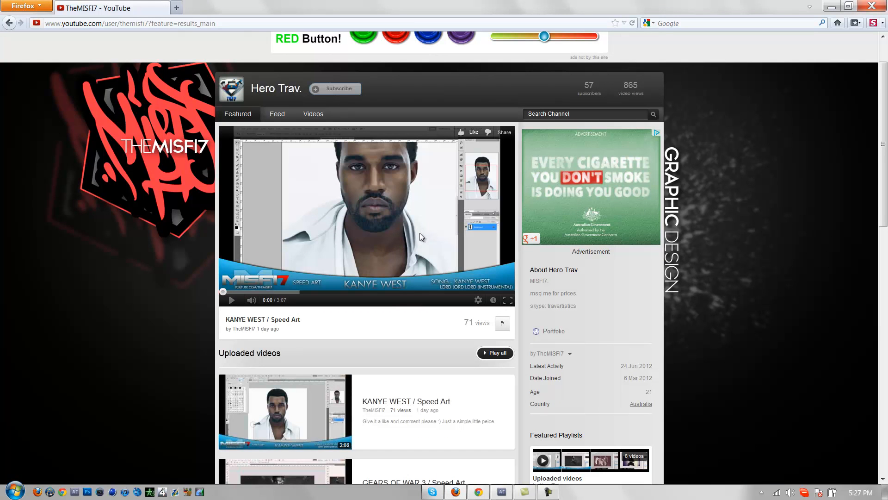
# Step: Bring up the Hero Trav. channel page in the other browser
pyautogui.click(334, 89)
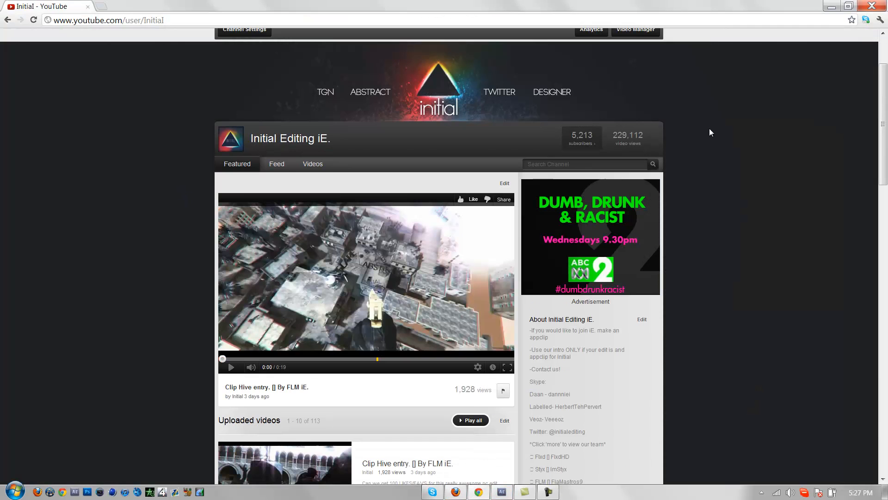
pyautogui.moveTo(433, 285)
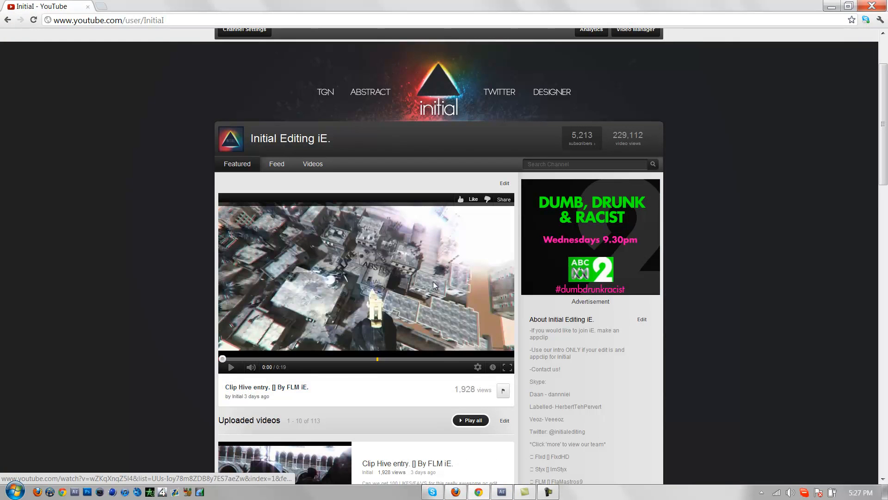
# Step: Play the featured Clip Hive entry video on the Initial Editing iE. channel page
pyautogui.scroll(-3)
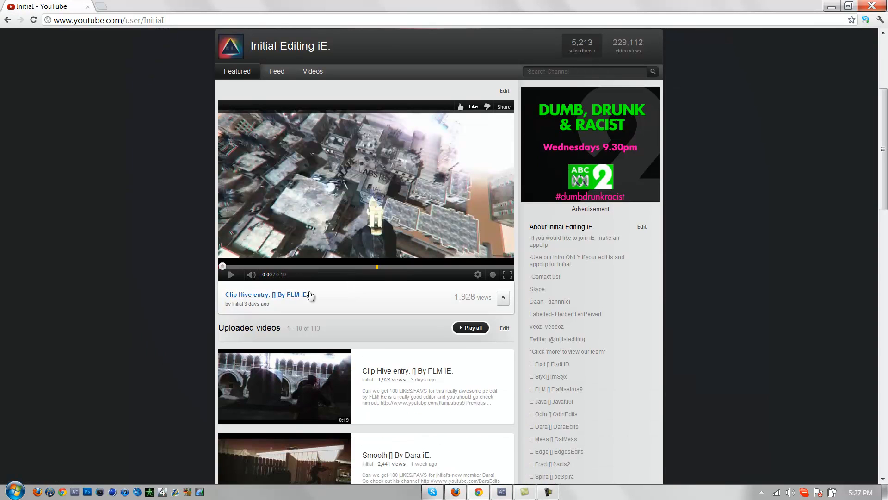
pyautogui.click(231, 274)
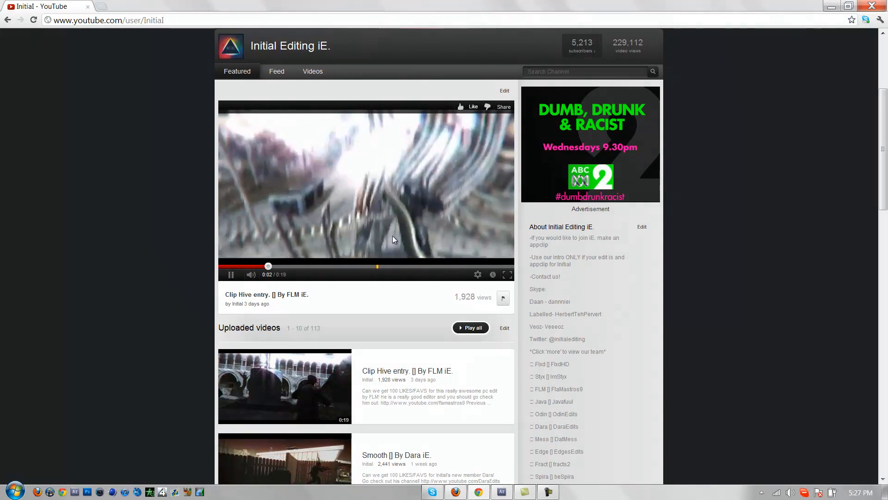
pyautogui.scroll(-3)
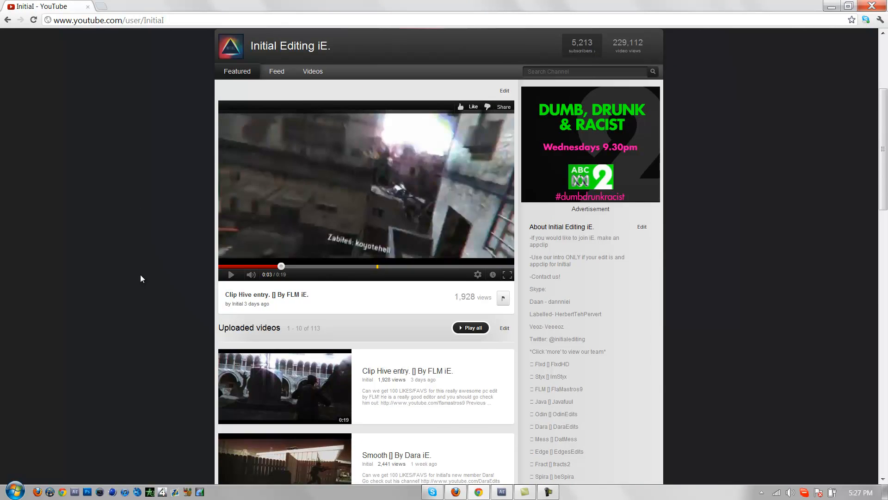
pyautogui.scroll(-3)
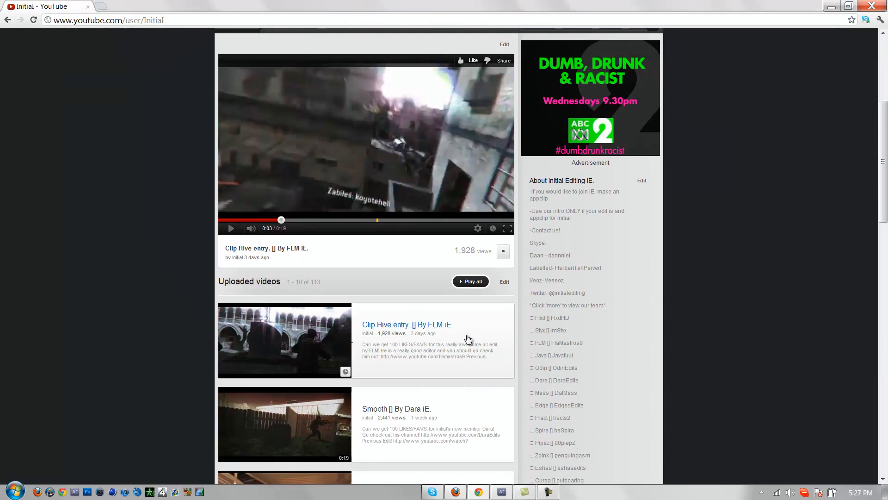